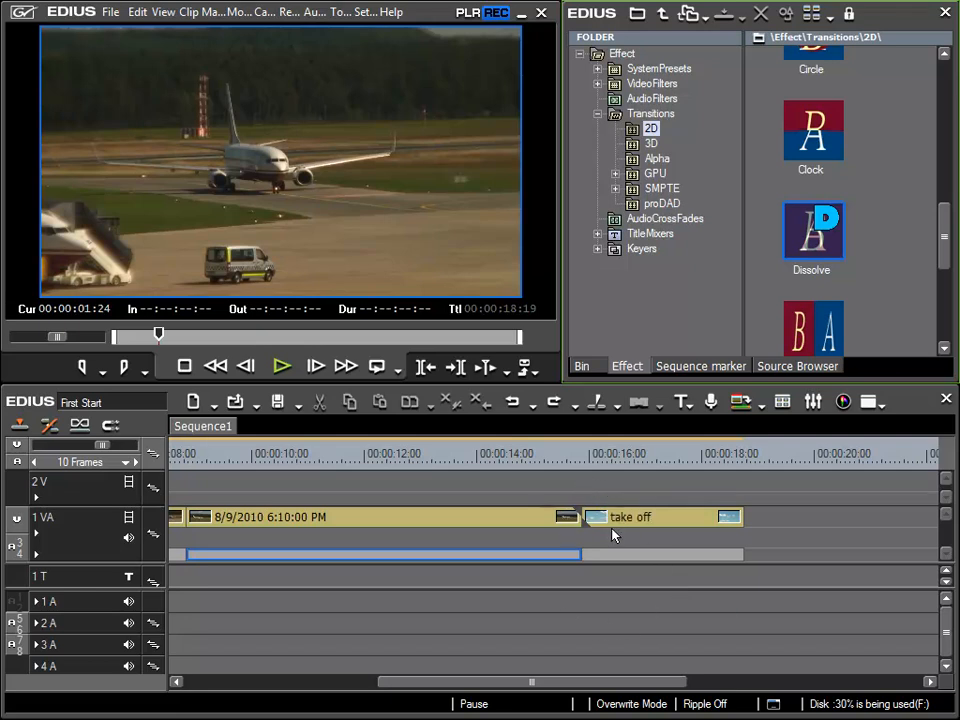
mouse_move(518, 520)
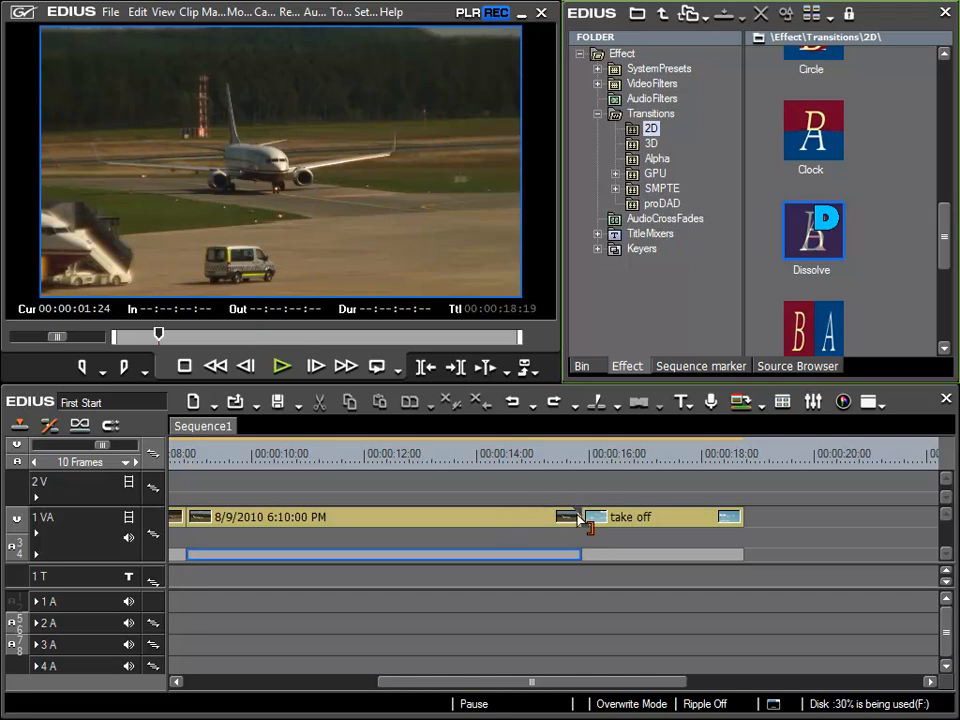
mouse_move(644, 528)
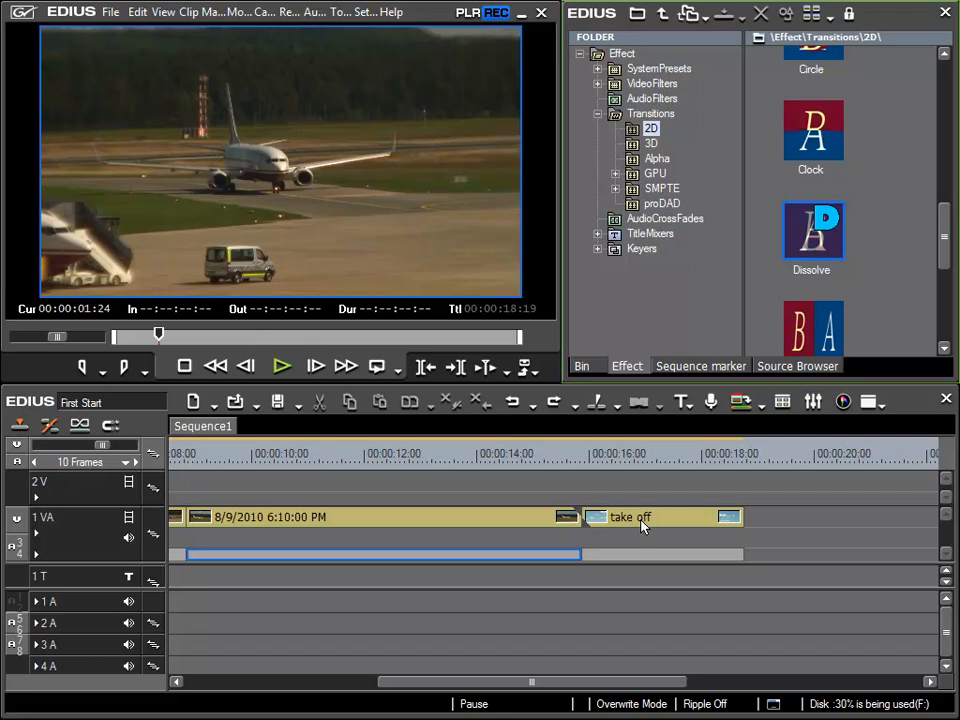
mouse_move(588, 496)
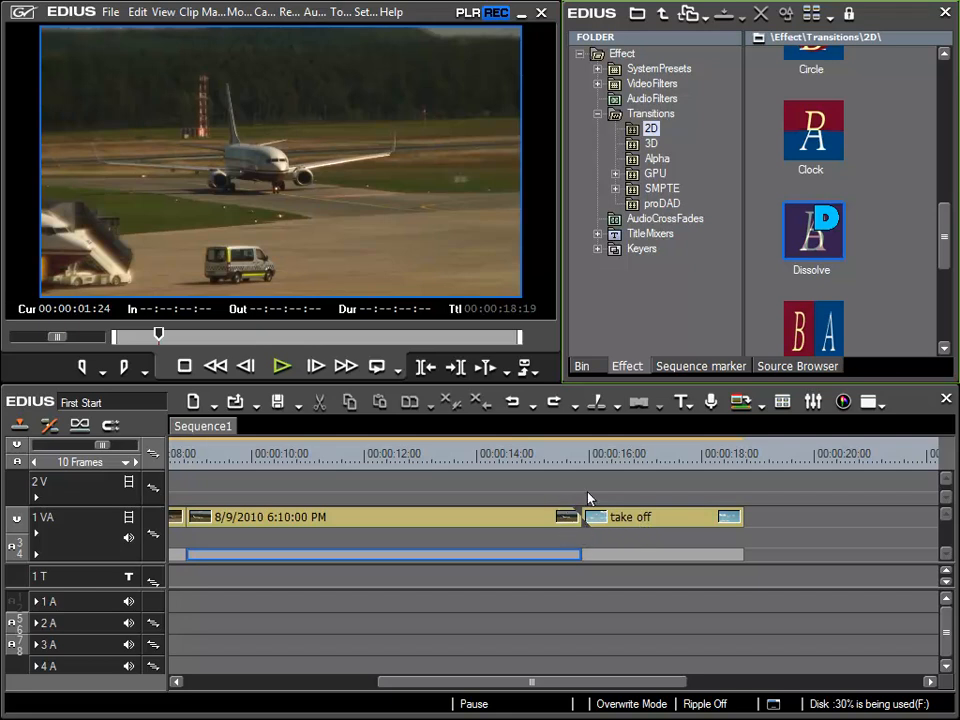
mouse_move(582, 540)
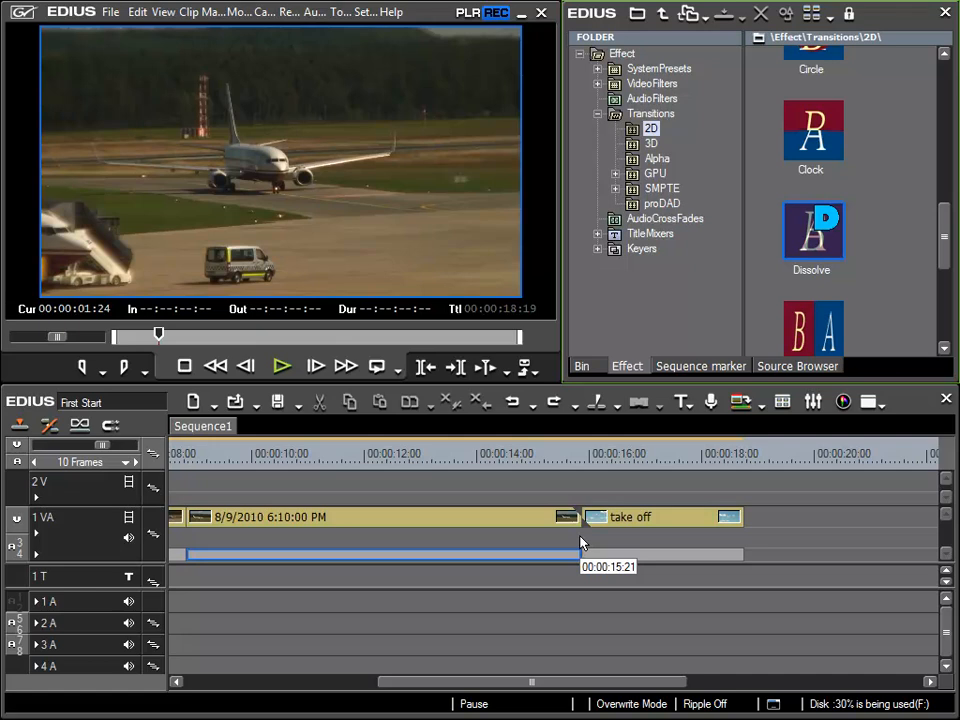
mouse_move(532, 520)
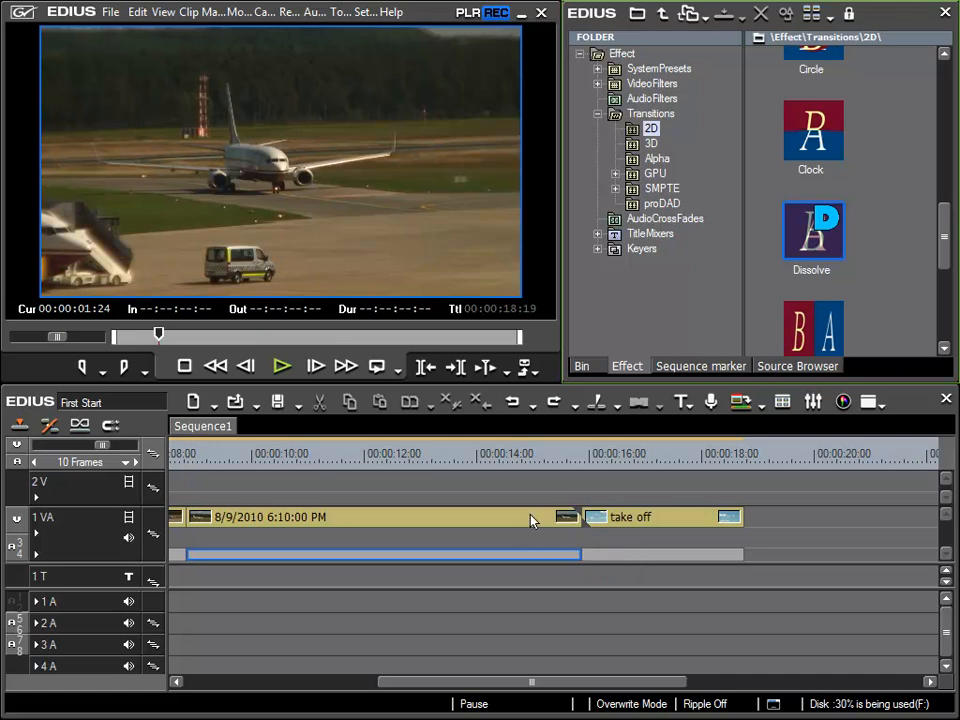
mouse_move(596, 532)
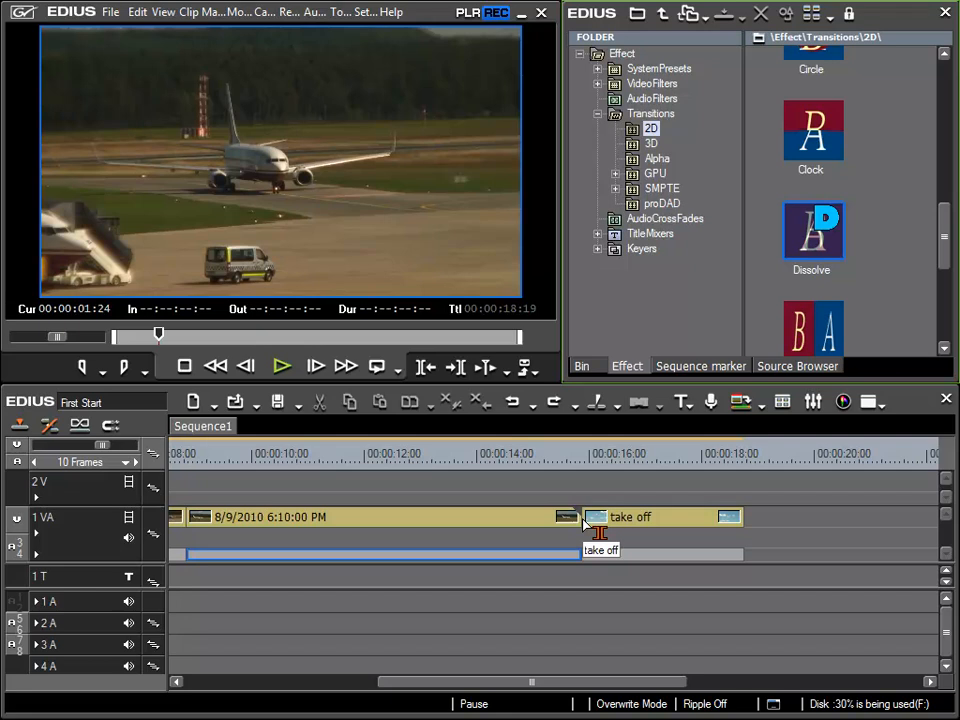
mouse_move(824, 250)
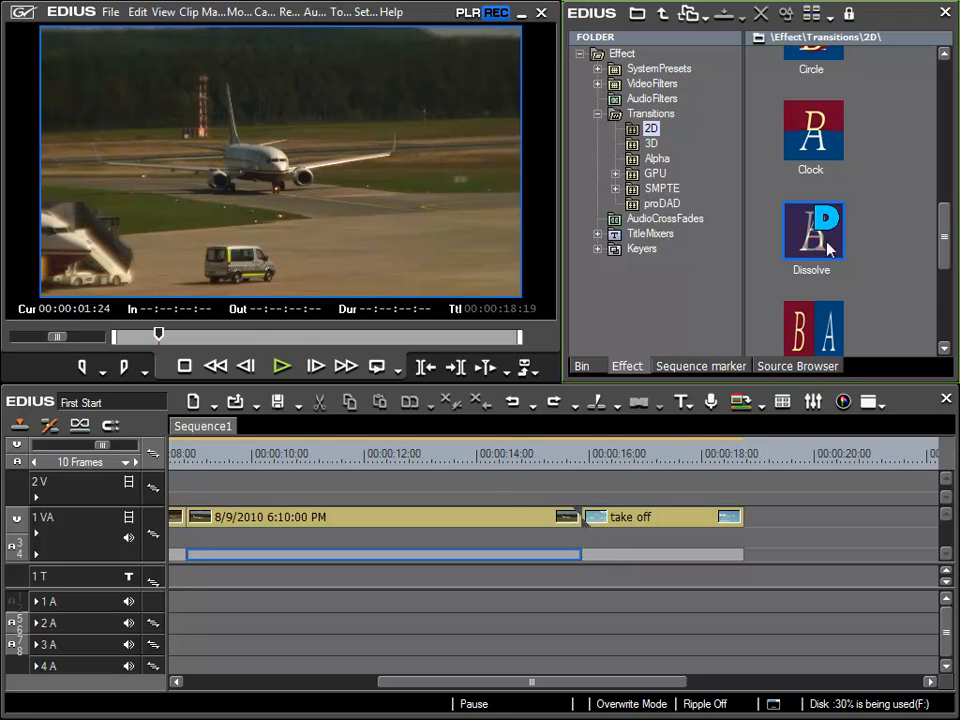
mouse_move(828, 236)
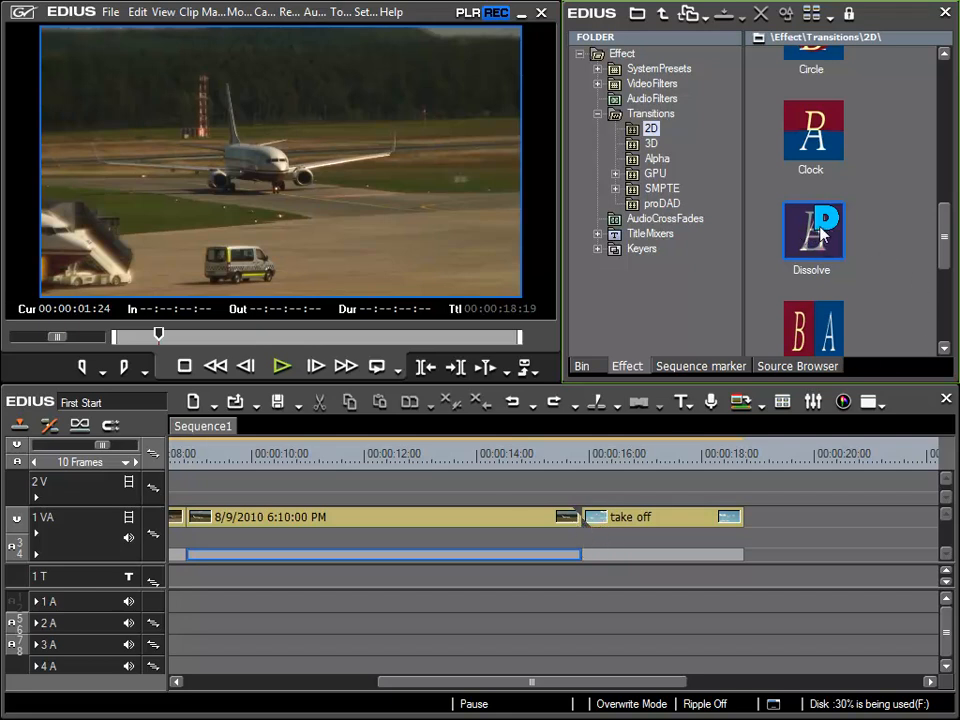
Step: Choose the Dissolve transition and bring up User Settings to reach the Timeline options
click(812, 230)
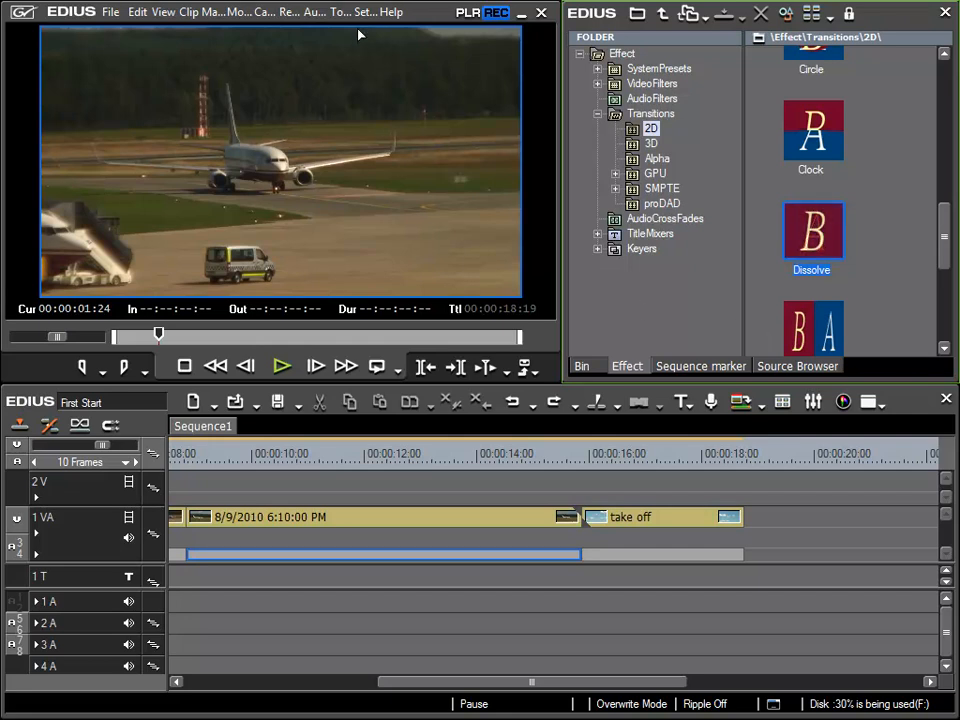
click(364, 12)
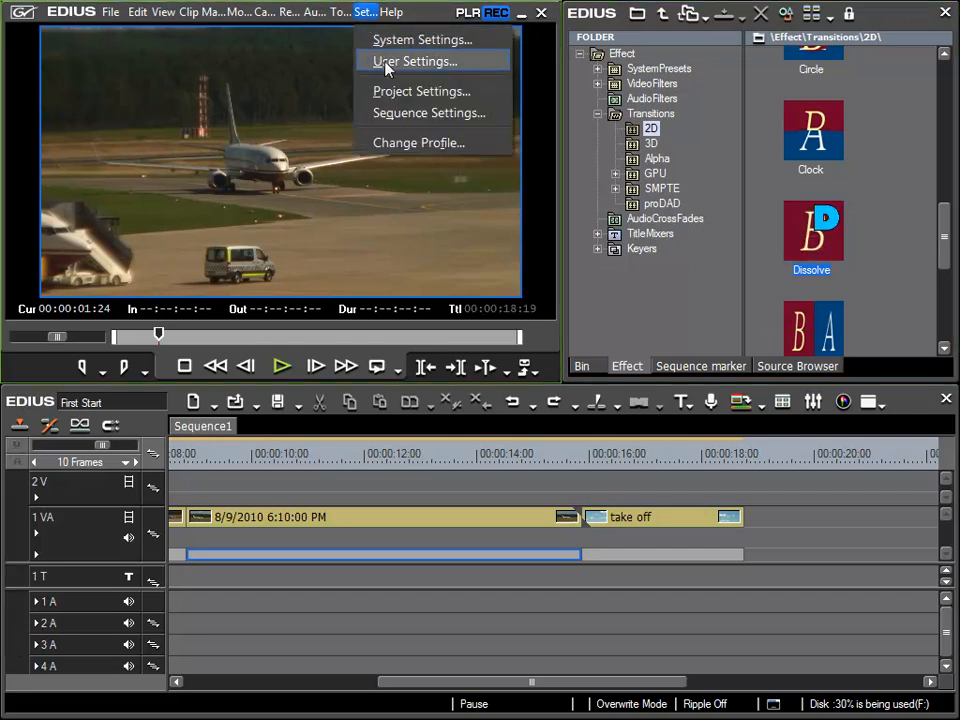
click(414, 60)
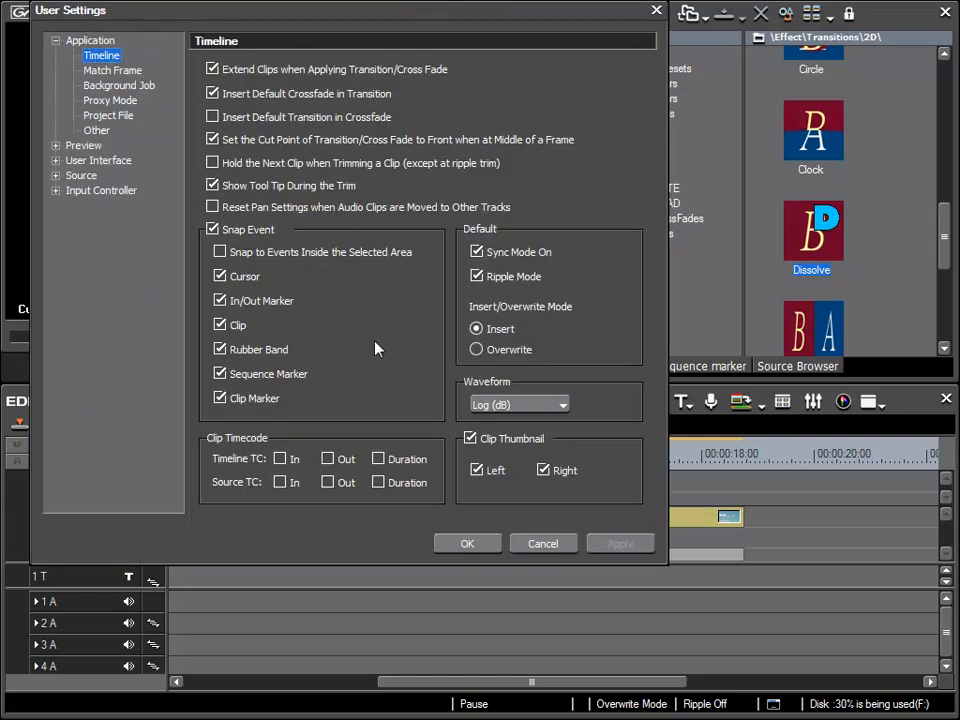
mouse_move(384, 348)
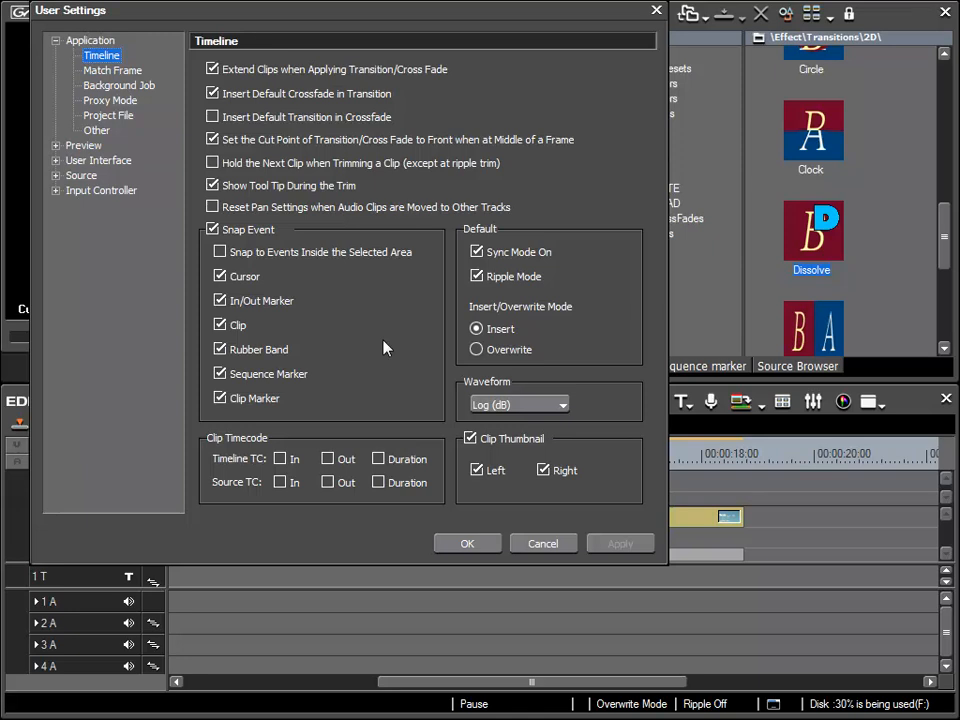
mouse_move(232, 150)
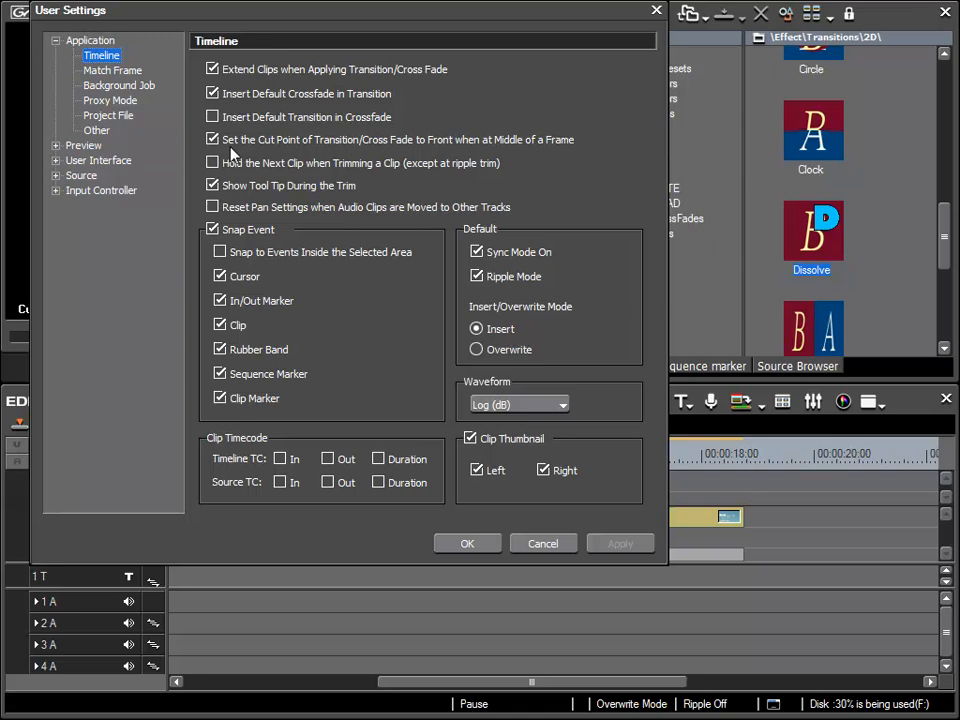
mouse_move(404, 296)
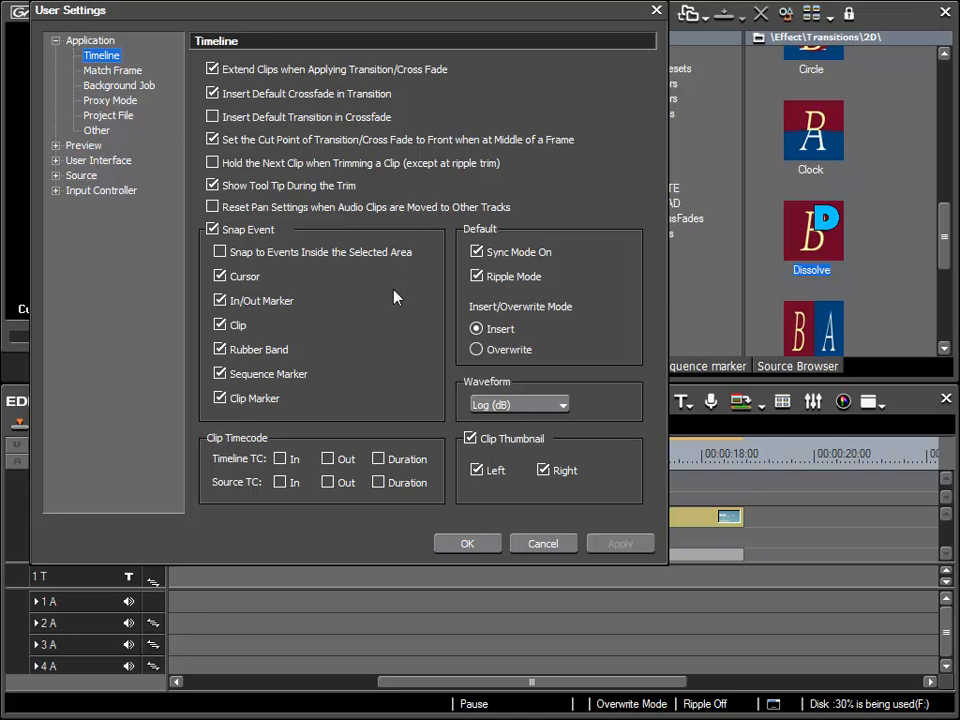
mouse_move(356, 252)
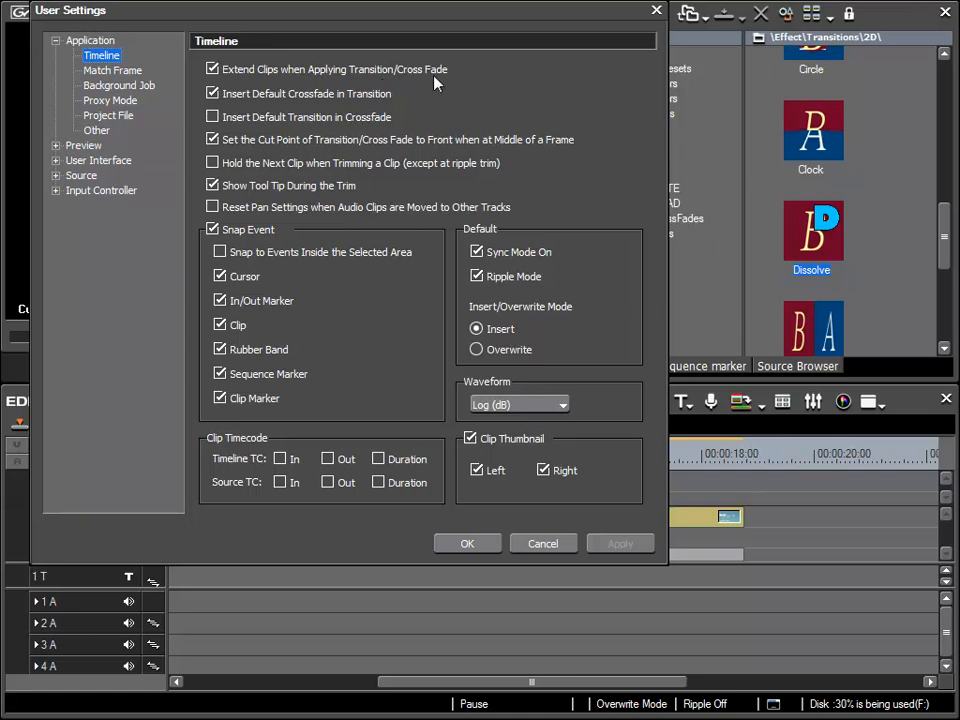
mouse_move(366, 88)
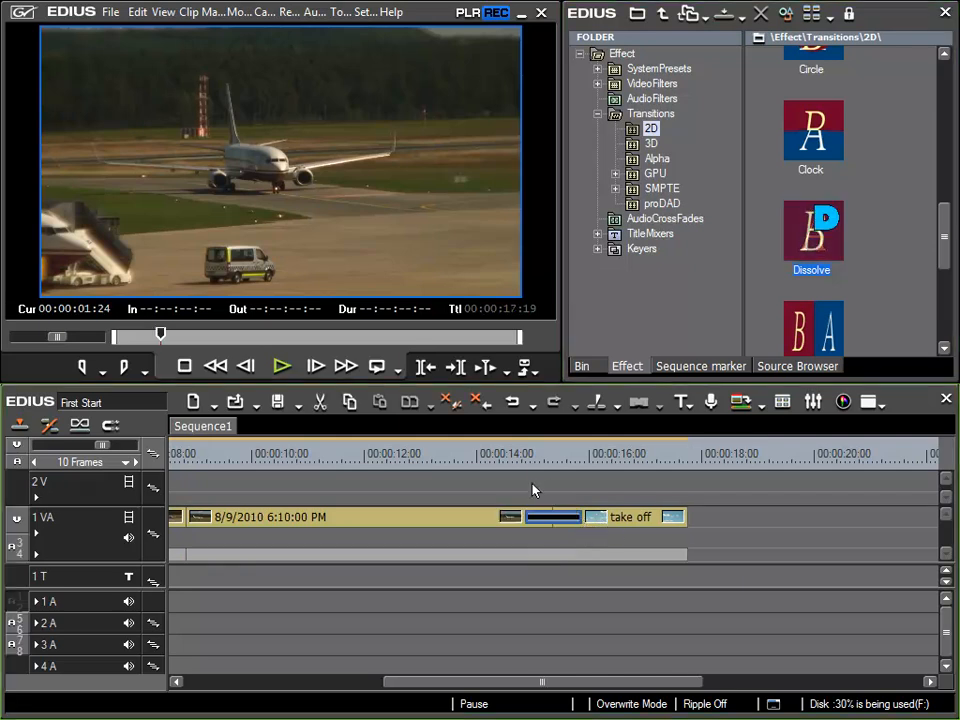
mouse_move(572, 548)
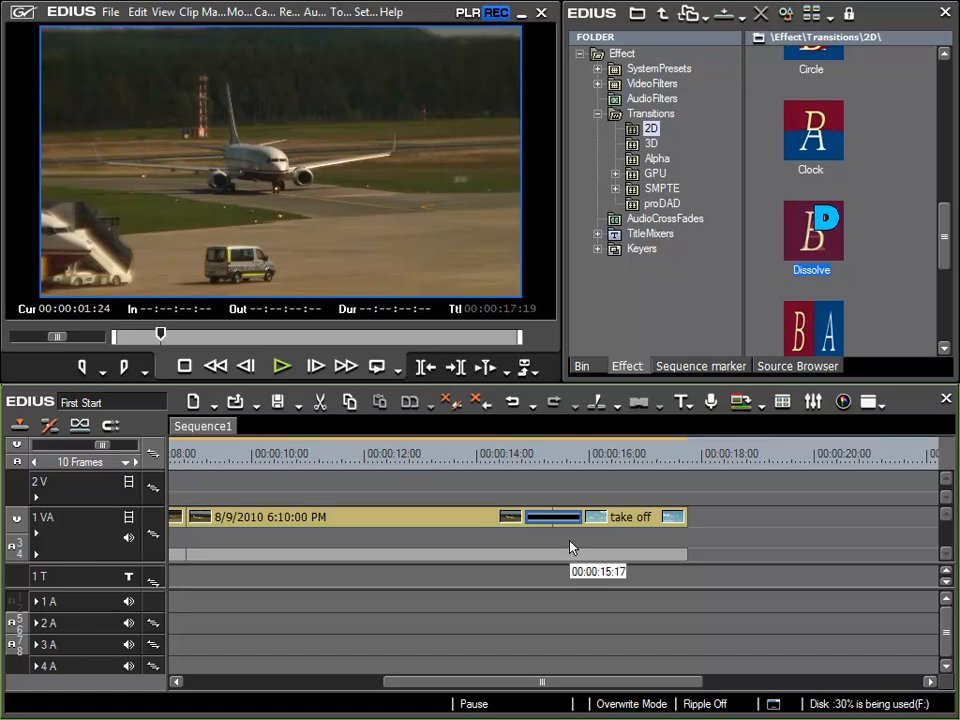
mouse_move(584, 548)
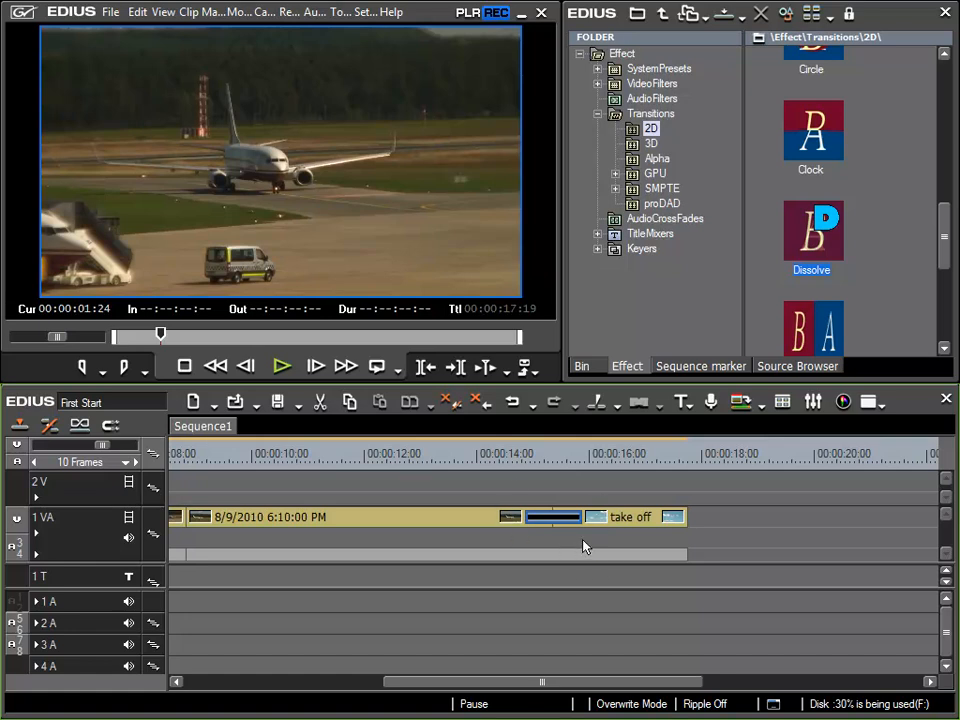
mouse_move(584, 544)
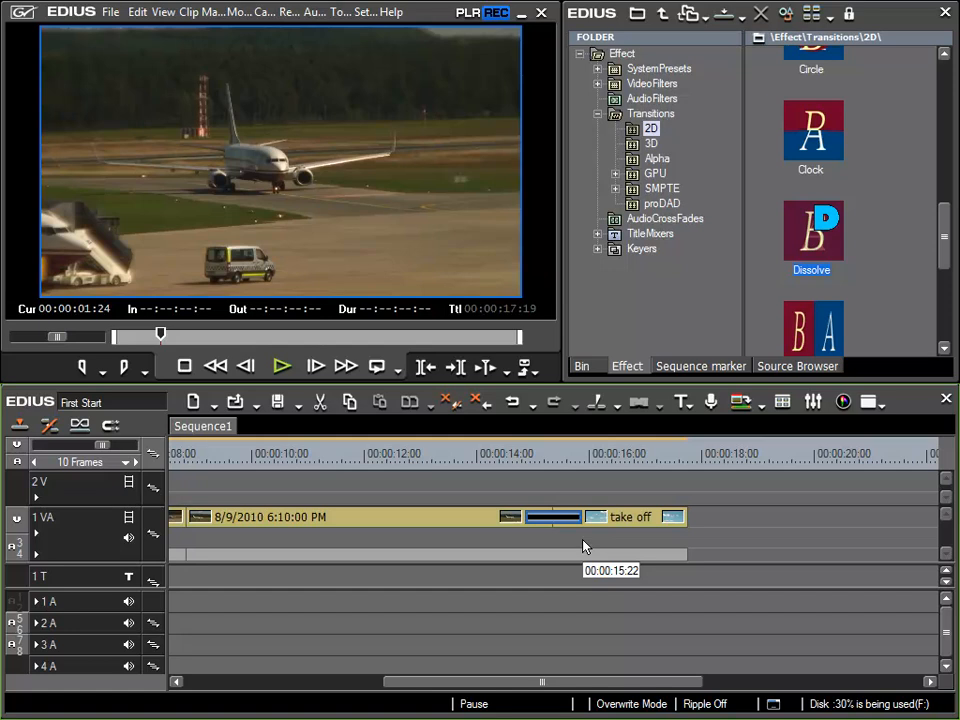
mouse_move(532, 510)
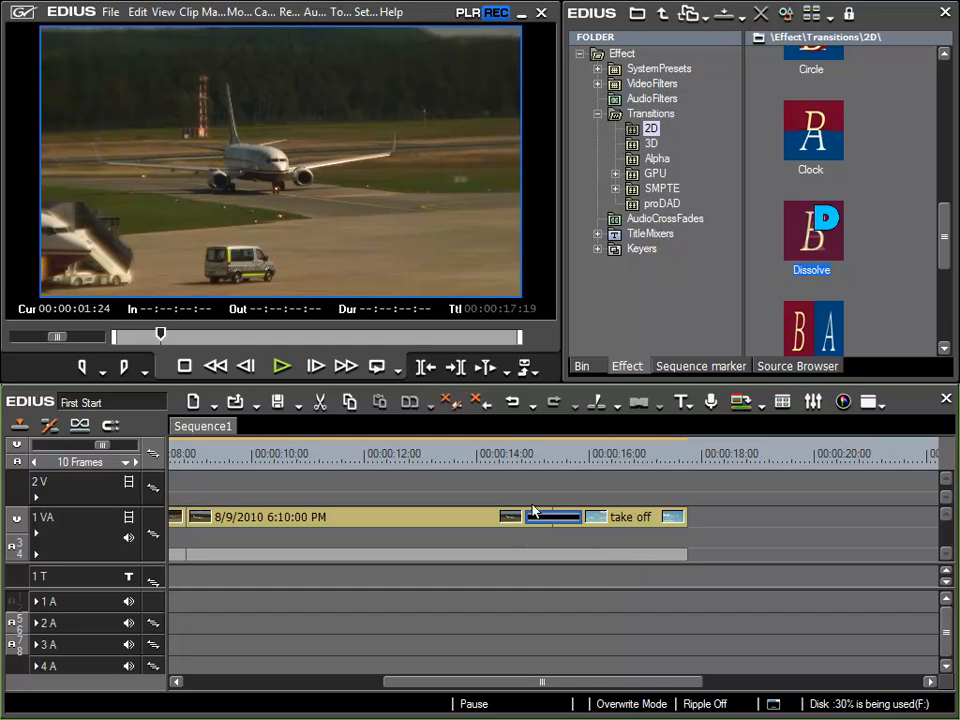
Step: Select the dissolve between the two airplane clips and preview a frame of the take-off clip
click(512, 452)
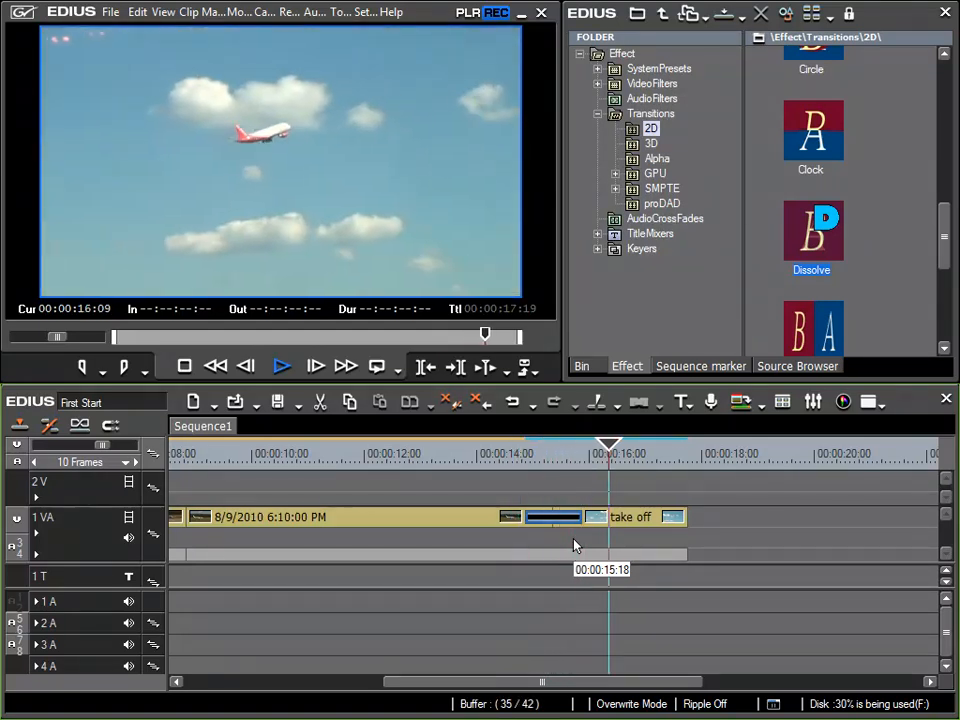
click(282, 366)
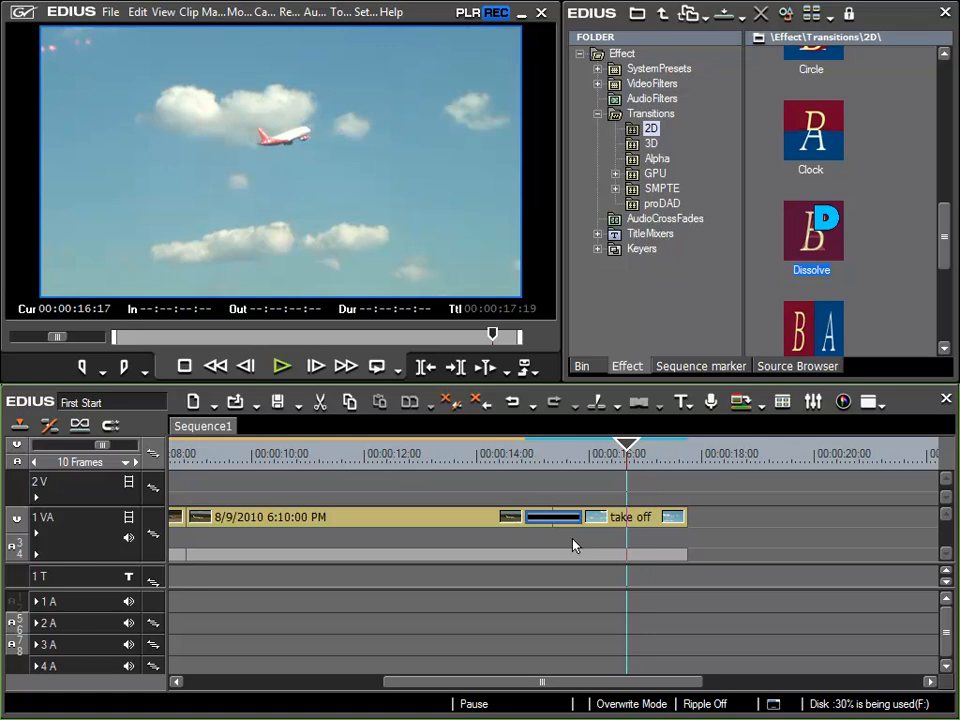
mouse_move(614, 544)
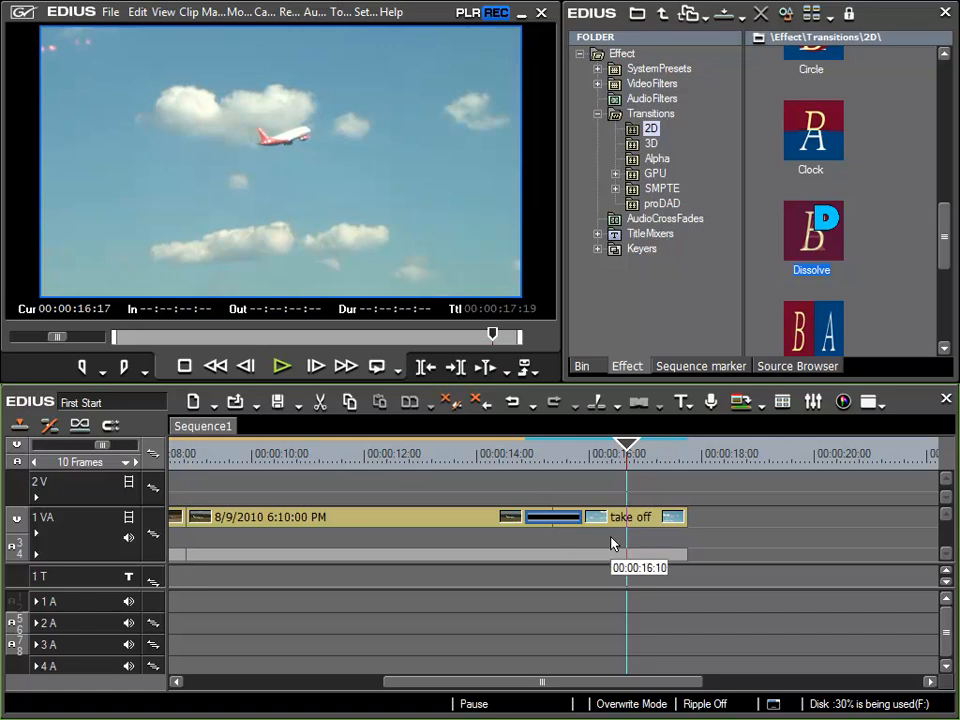
mouse_move(628, 530)
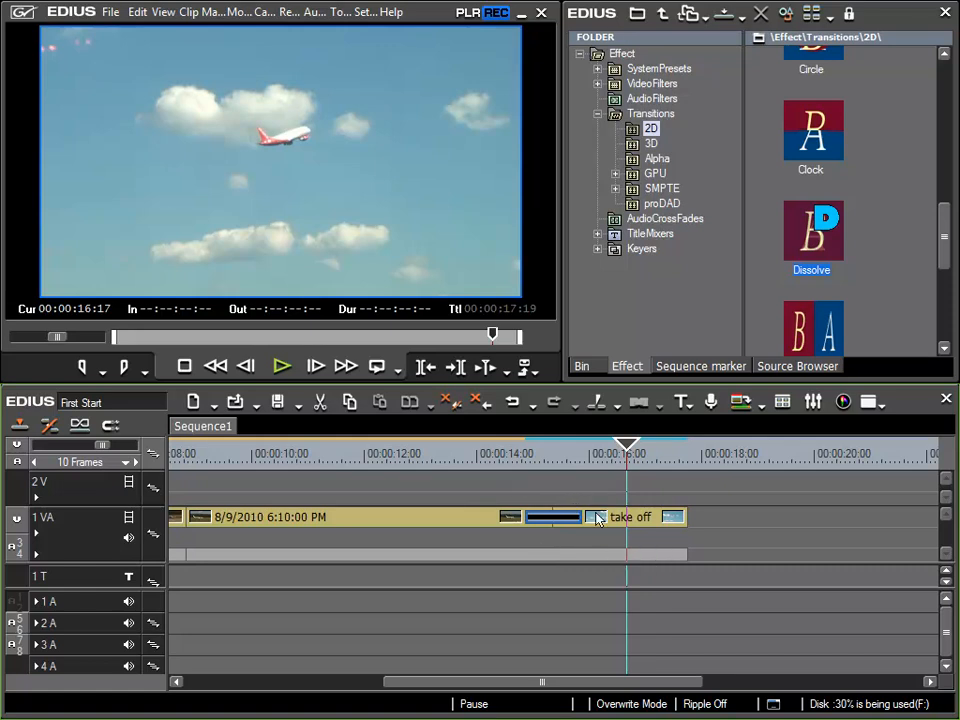
Step: Reopen User Settings from the Settings menu to reach the Timeline preferences
click(364, 12)
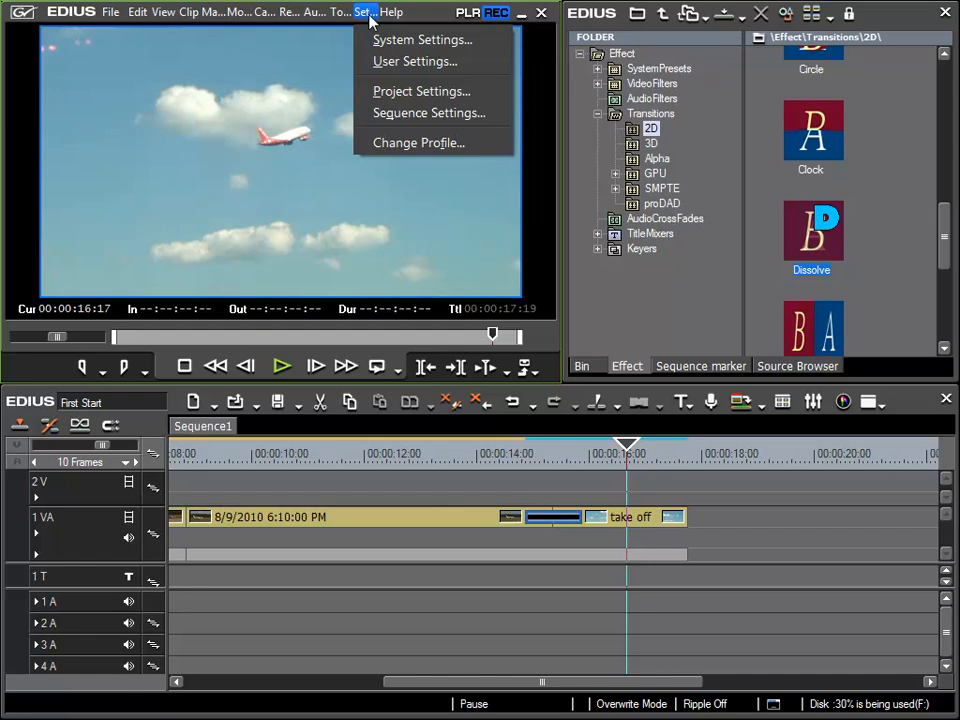
click(414, 60)
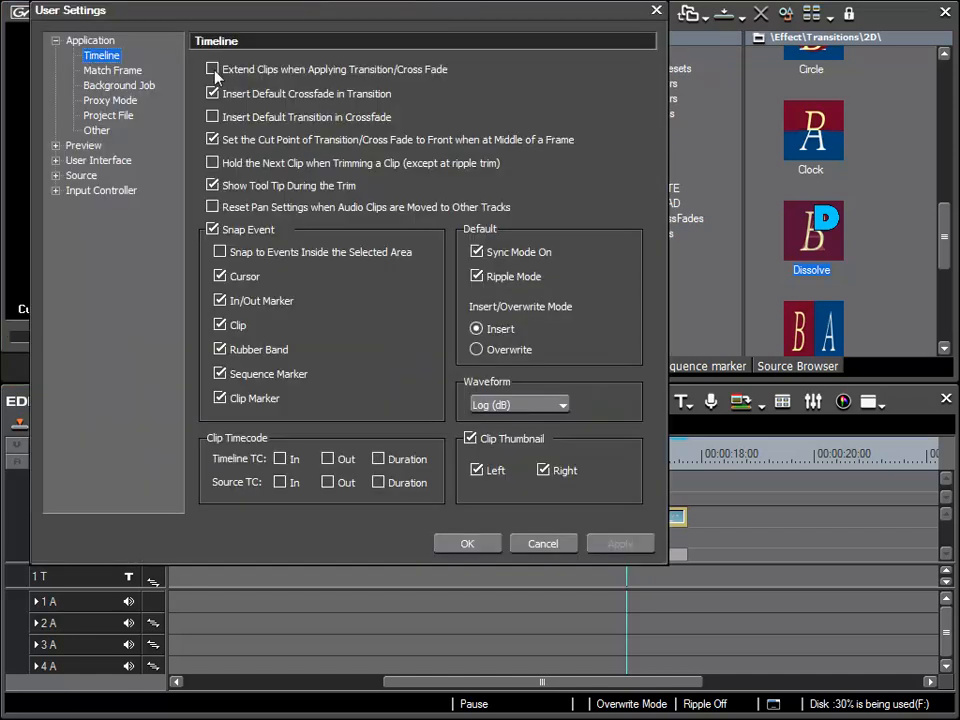